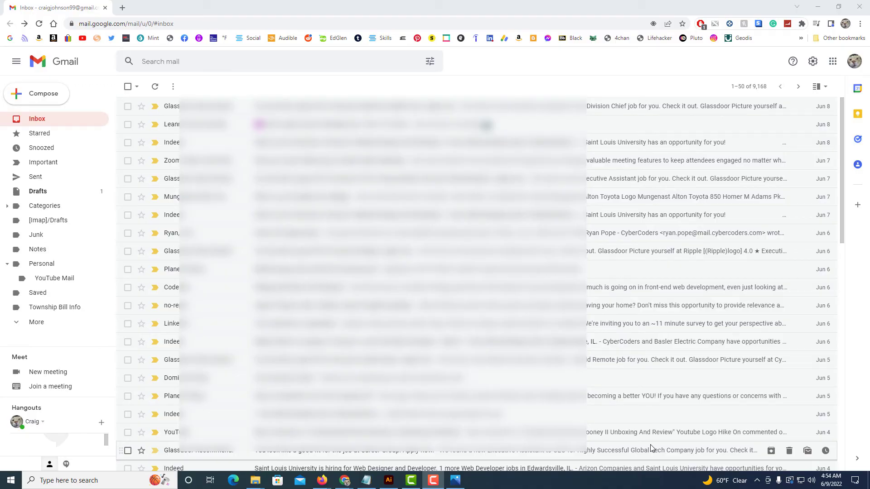
Scroll to the bottom of the inbox to reach the 'Last account activity' note
{"action": "scroll", "scroll_direction": "down", "scroll_amount": 3}
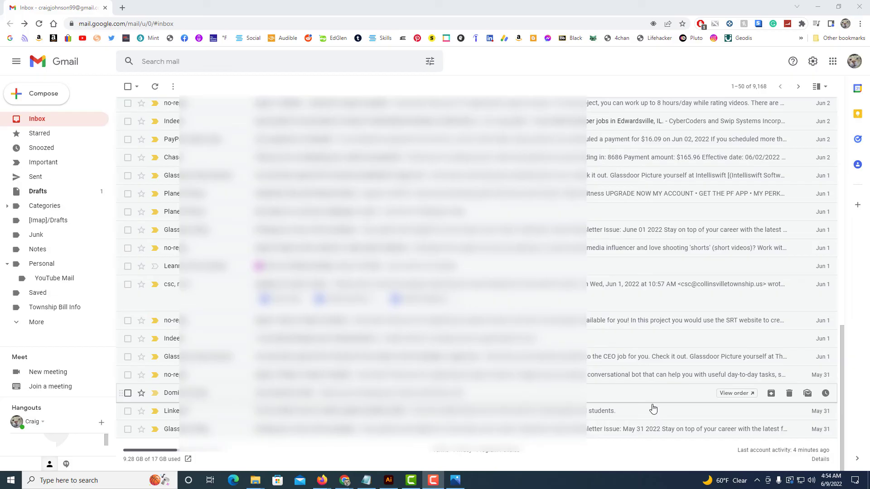
{"action": "mouse_move", "coordinate": [695, 459]}
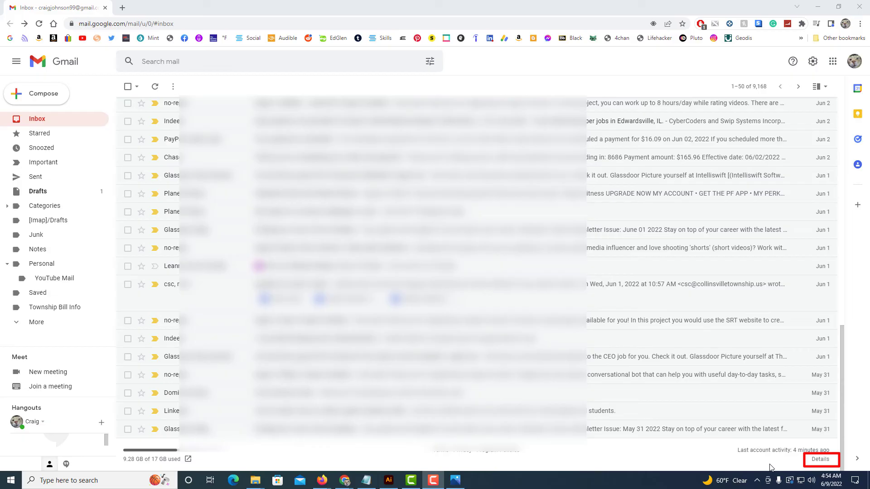
{"action": "mouse_move", "coordinate": [812, 469]}
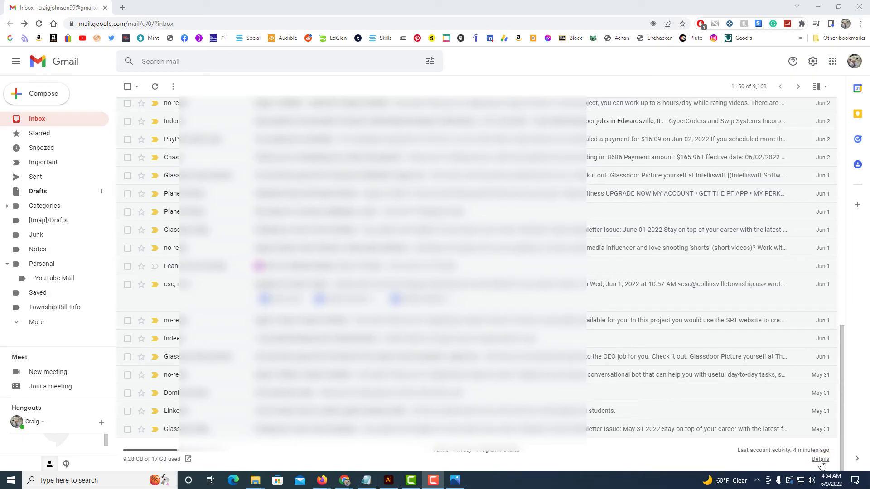
Open the 'Activity on this account' report from the Details link under Last account activity
{"action": "left_click", "coordinate": [820, 460]}
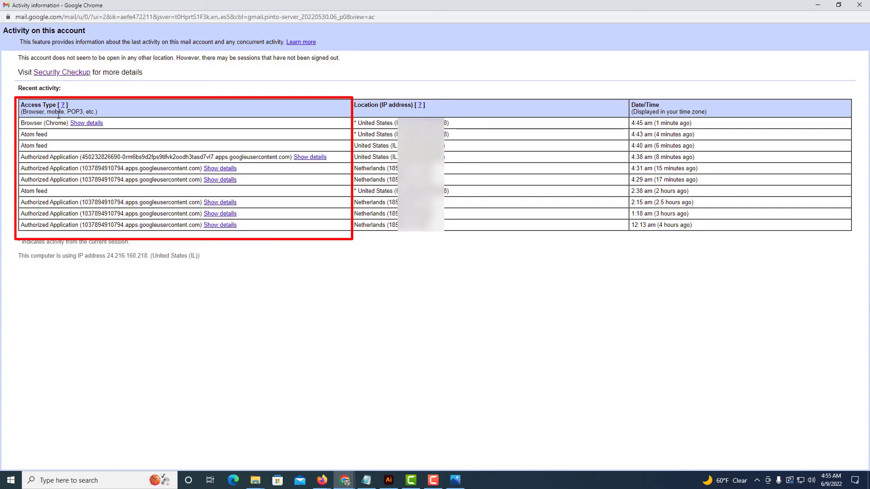
{"action": "mouse_move", "coordinate": [100, 116]}
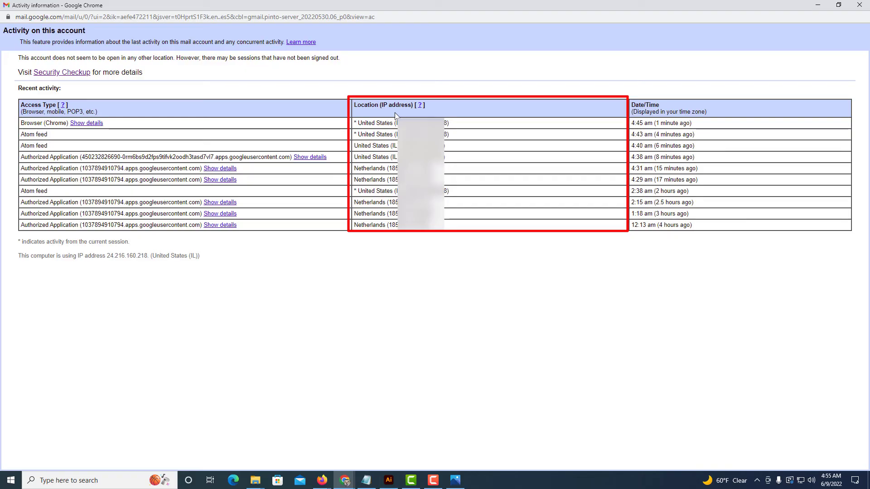
{"action": "mouse_move", "coordinate": [409, 115]}
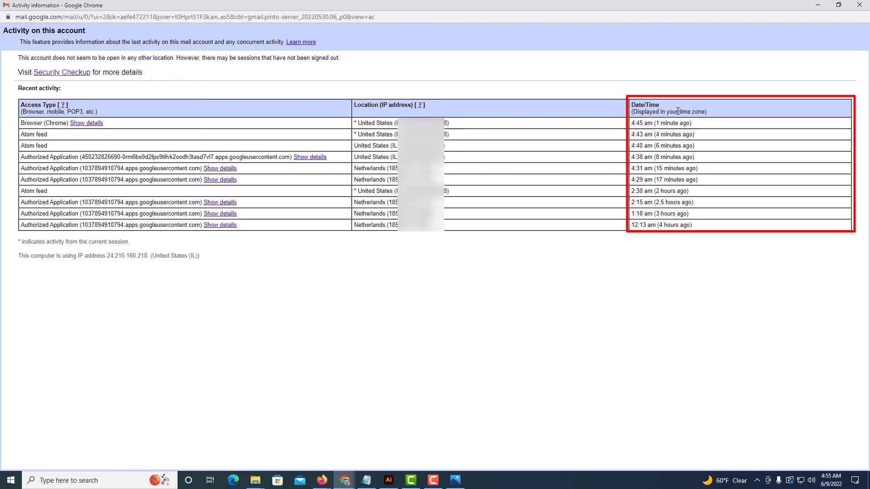
{"action": "mouse_move", "coordinate": [519, 340]}
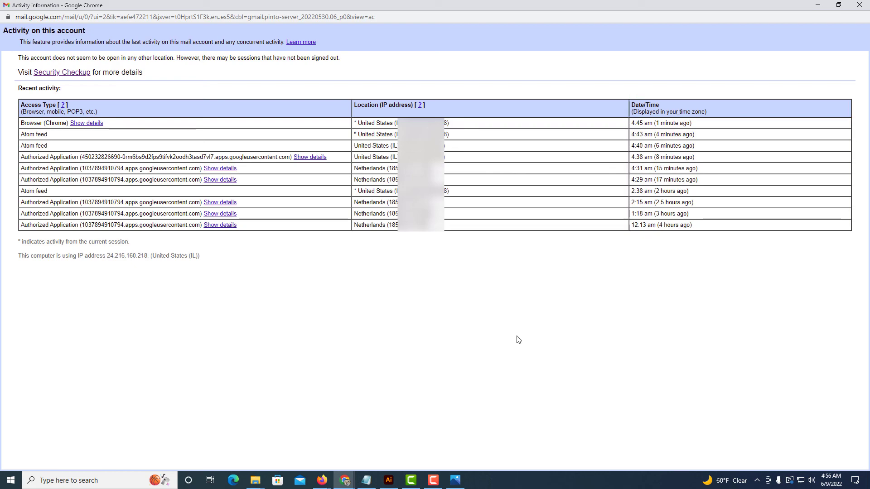